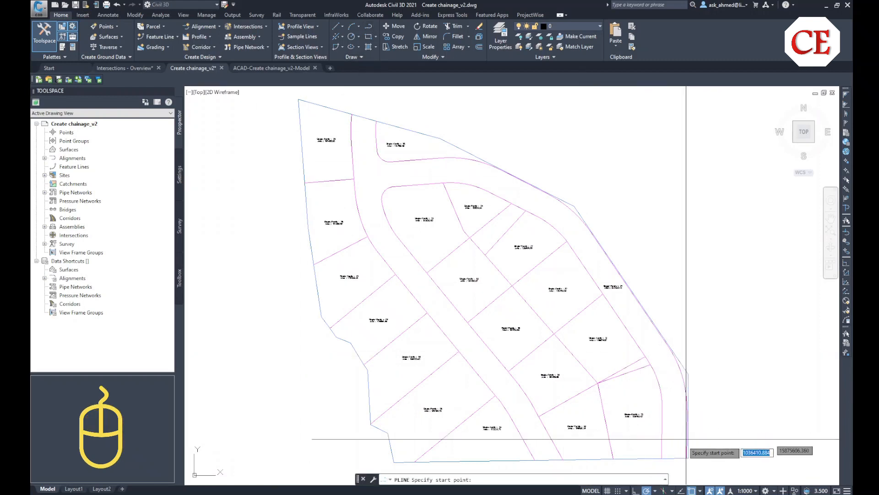
# Draw a polyline along the road centre from its lower end to the top-left end.
pyautogui.click(673, 415)
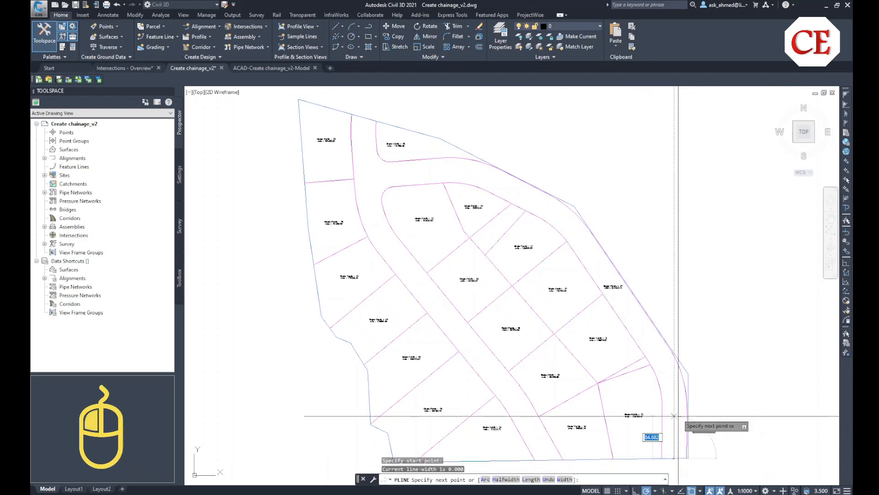
pyautogui.click(652, 418)
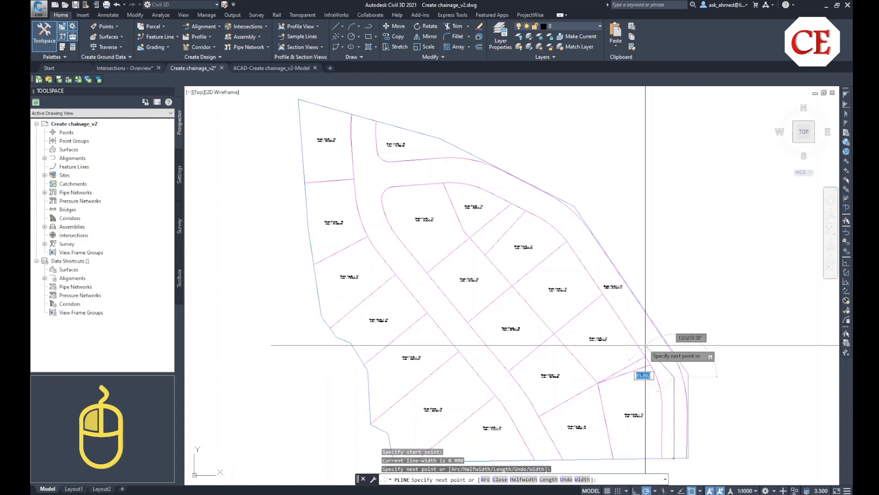
pyautogui.moveTo(567, 218)
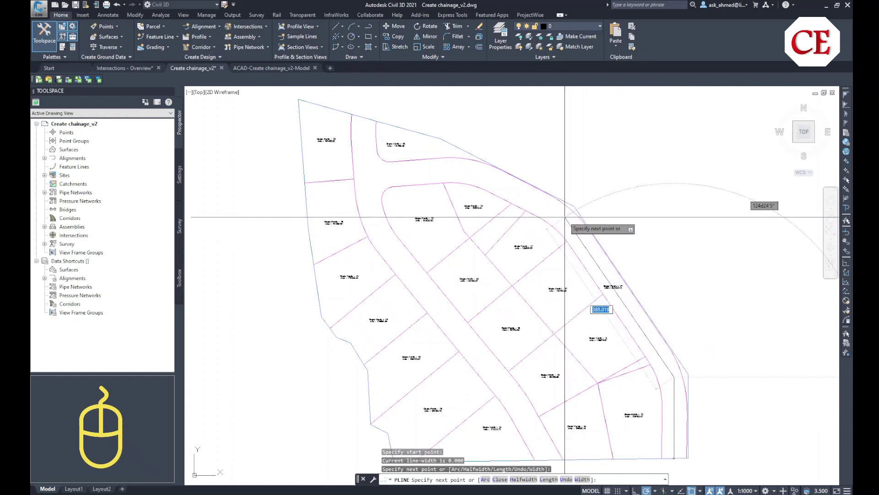
pyautogui.click(467, 184)
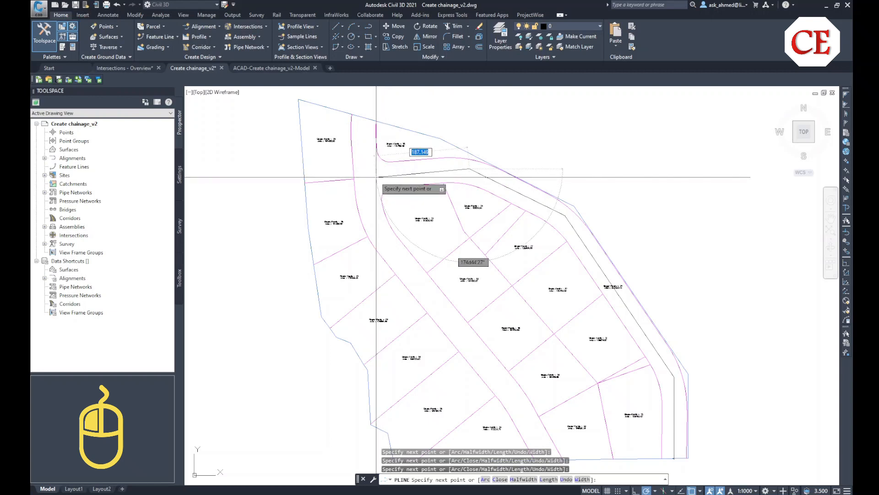
pyautogui.rightClick(367, 179)
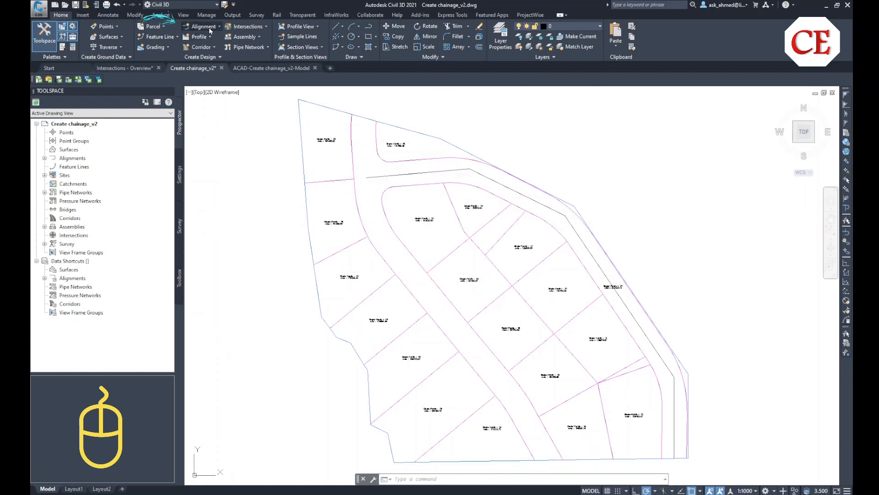
# Start Create Alignment from Objects from the Alignment menu.
pyautogui.click(202, 27)
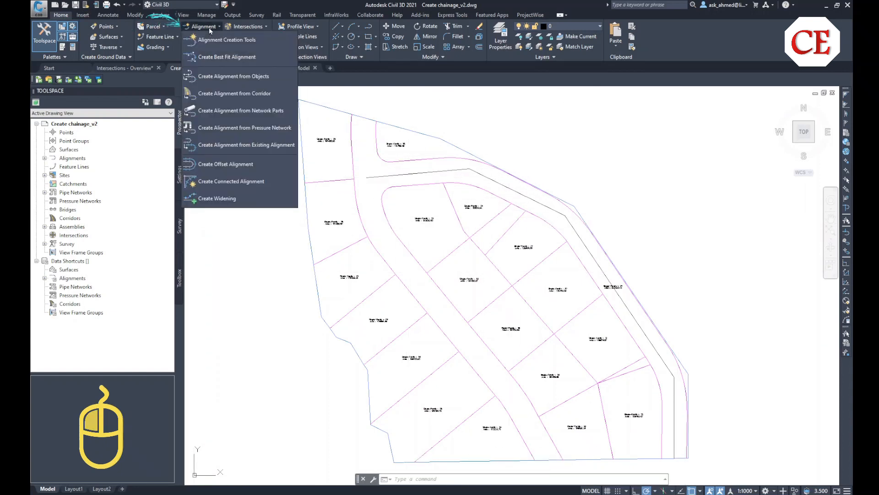
pyautogui.moveTo(234, 76)
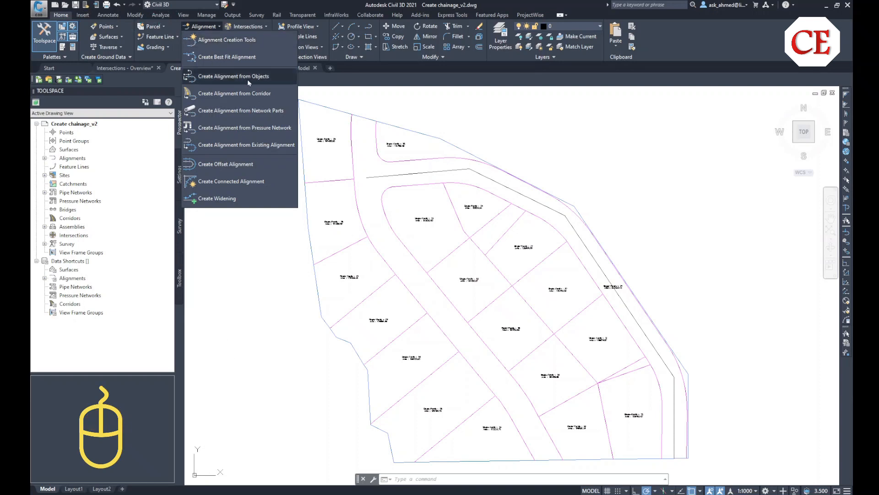
pyautogui.click(233, 75)
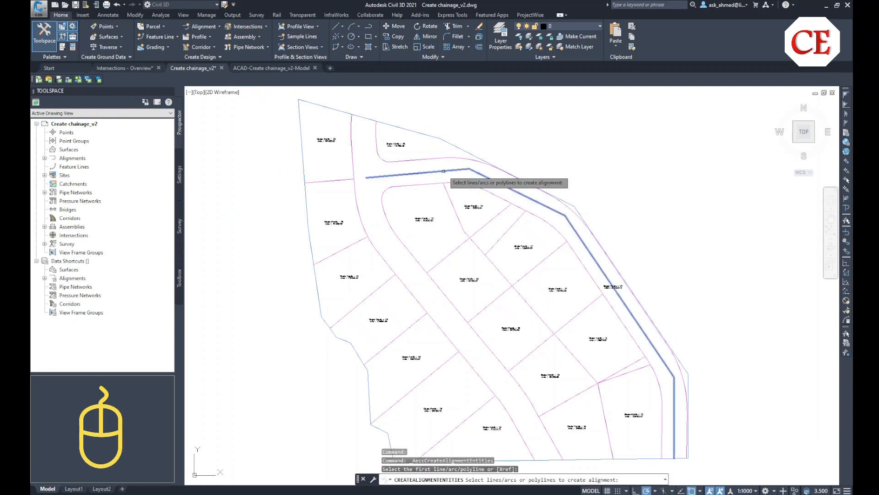
pyautogui.moveTo(443, 171)
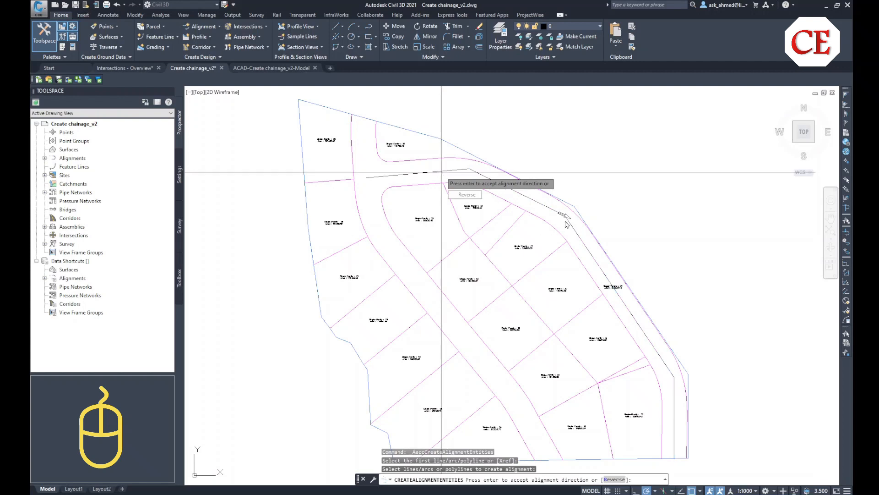
pyautogui.moveTo(590, 265)
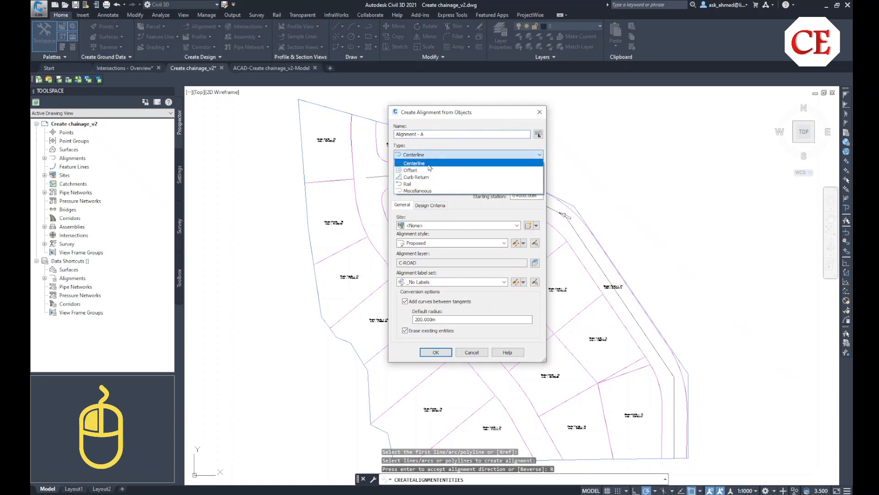
# Create a Centerline alignment with no site and the All Labels label set.
pyautogui.click(414, 163)
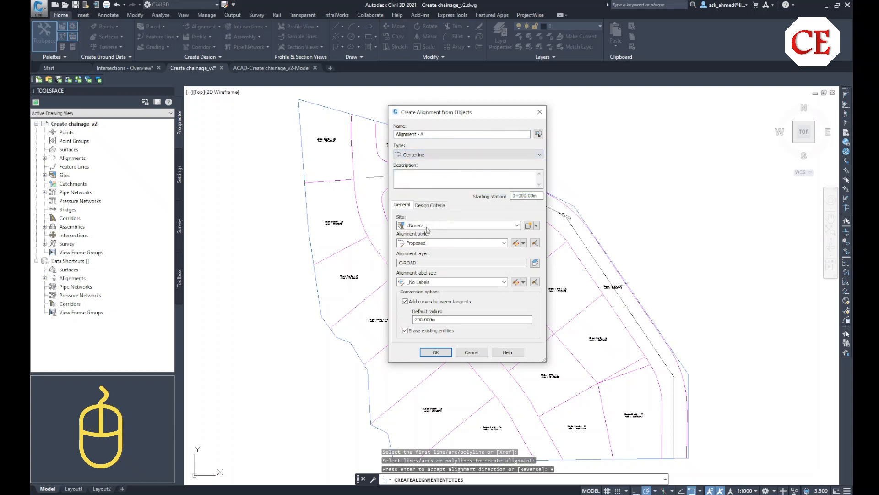
pyautogui.click(516, 225)
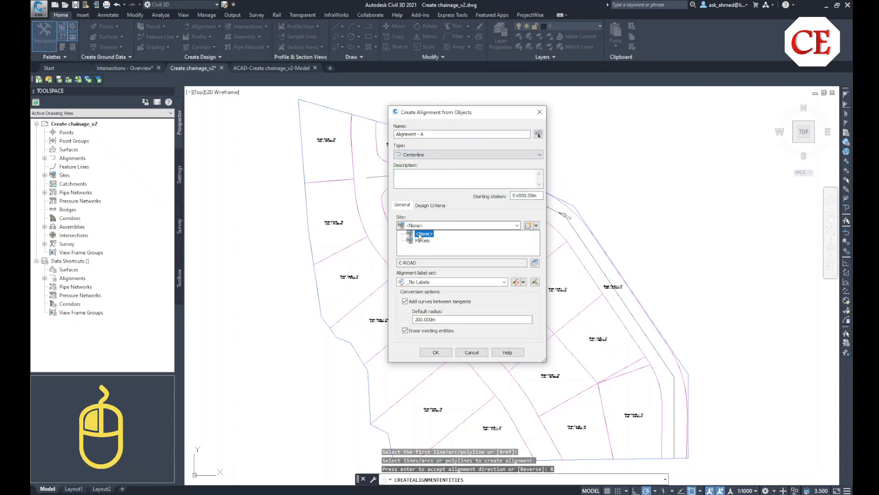
pyautogui.click(419, 225)
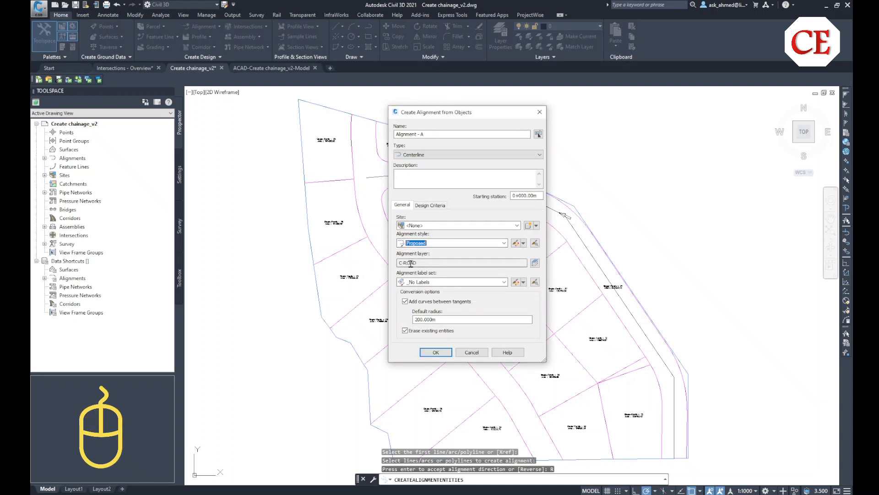
pyautogui.click(502, 282)
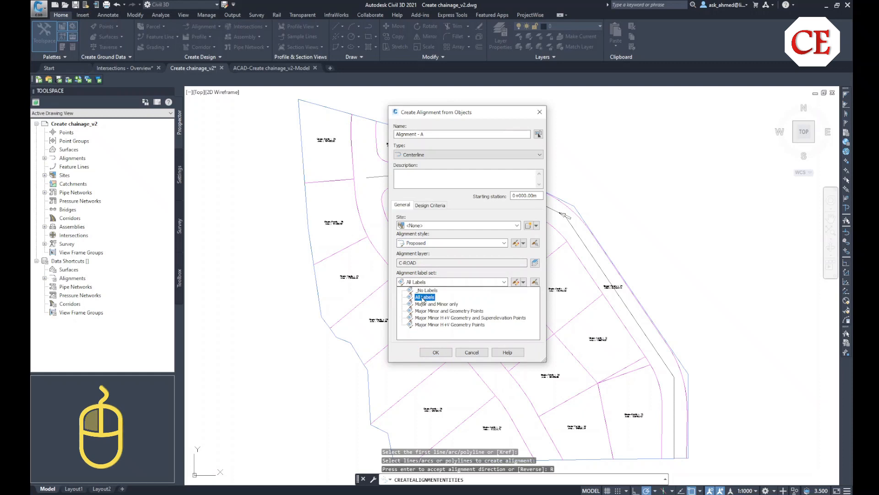
pyautogui.click(424, 297)
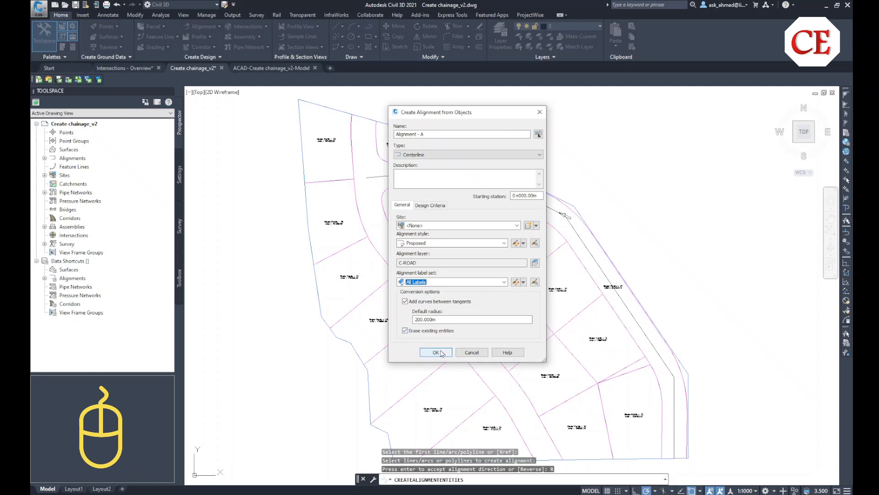
pyautogui.click(435, 352)
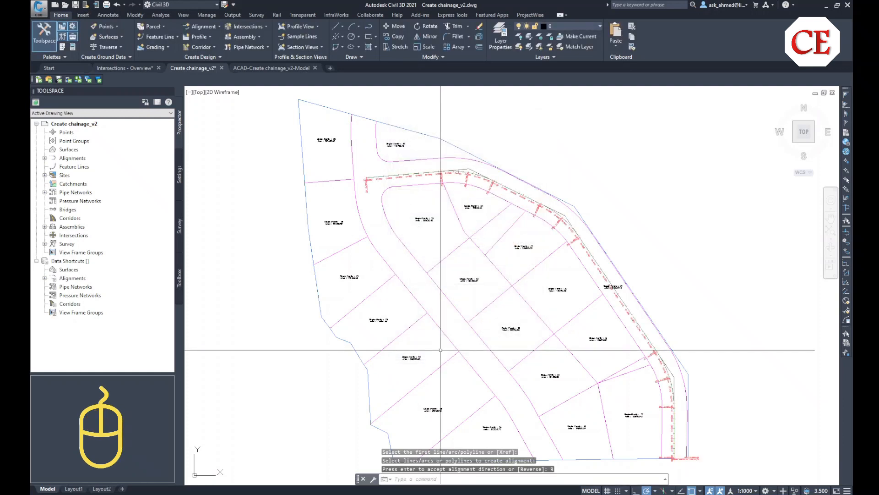
# Change the station label group's major increment from 20 m to 50 m.
pyautogui.scroll(-3)
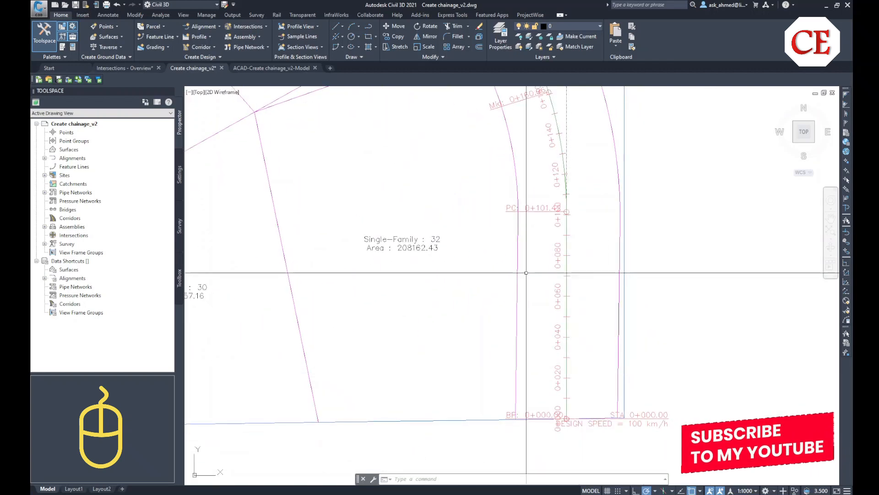
pyautogui.click(566, 255)
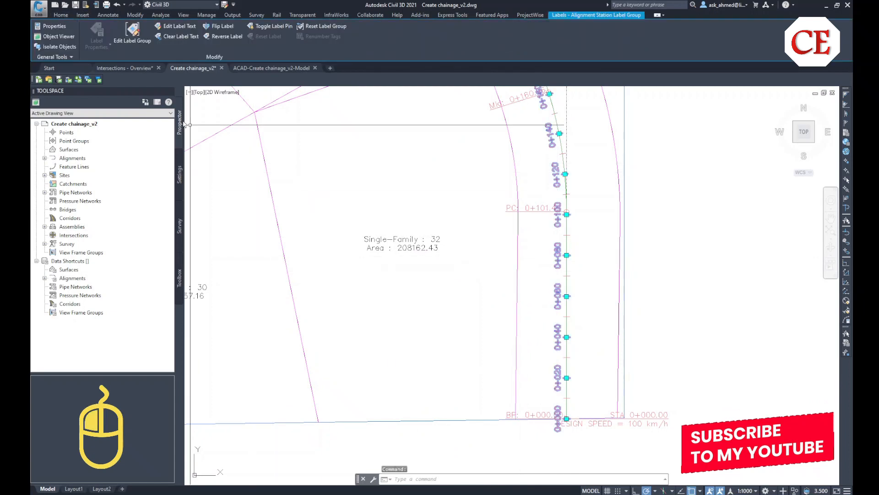
pyautogui.click(54, 26)
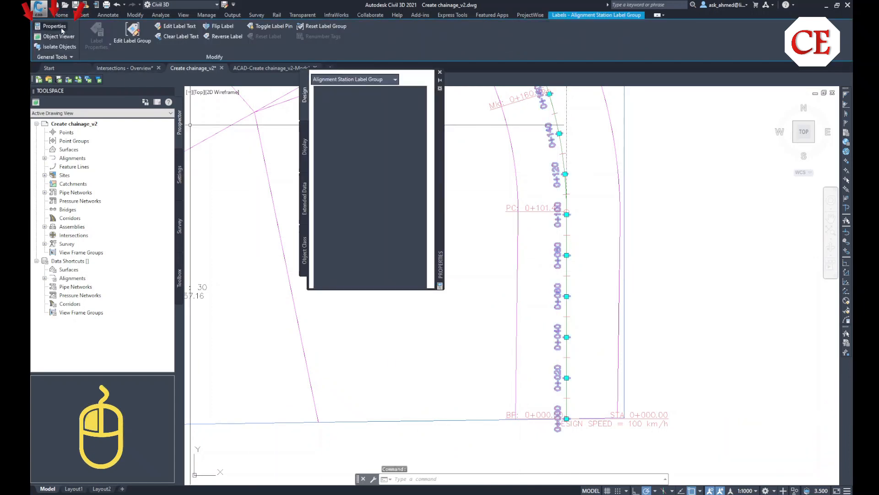
pyautogui.click(54, 26)
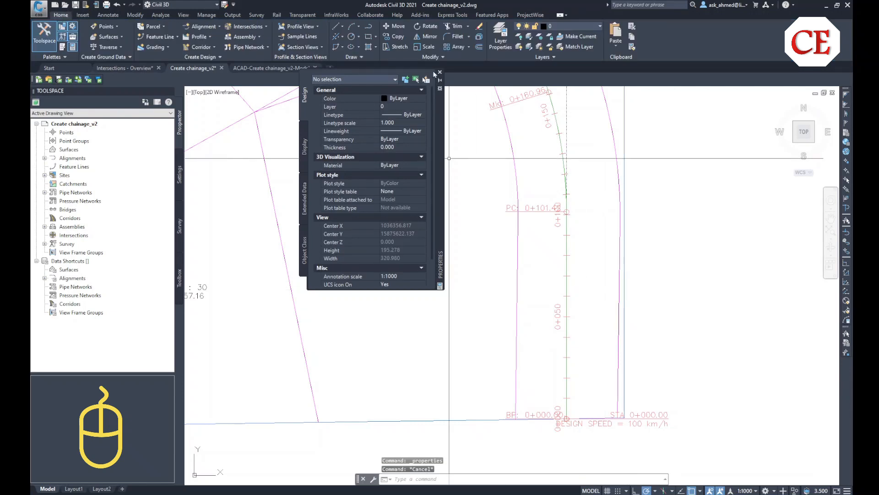
pyautogui.click(439, 73)
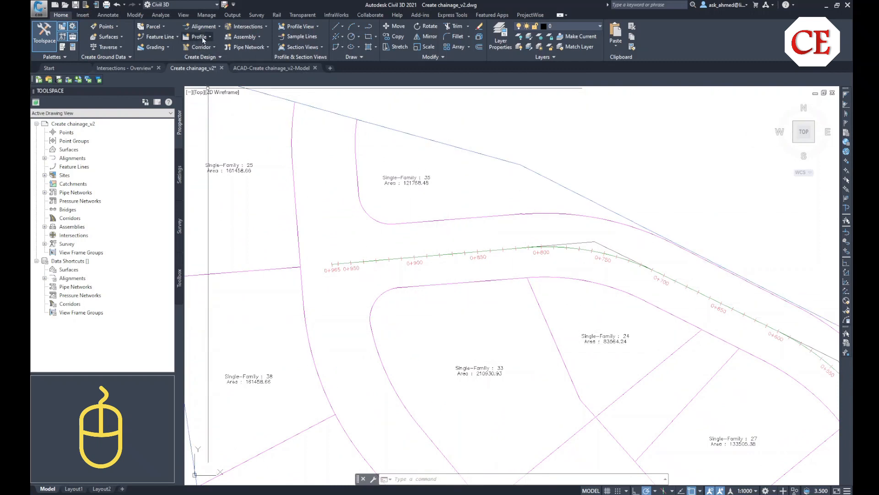
# Switch to the Output tab for the drawing export tools.
pyautogui.click(232, 15)
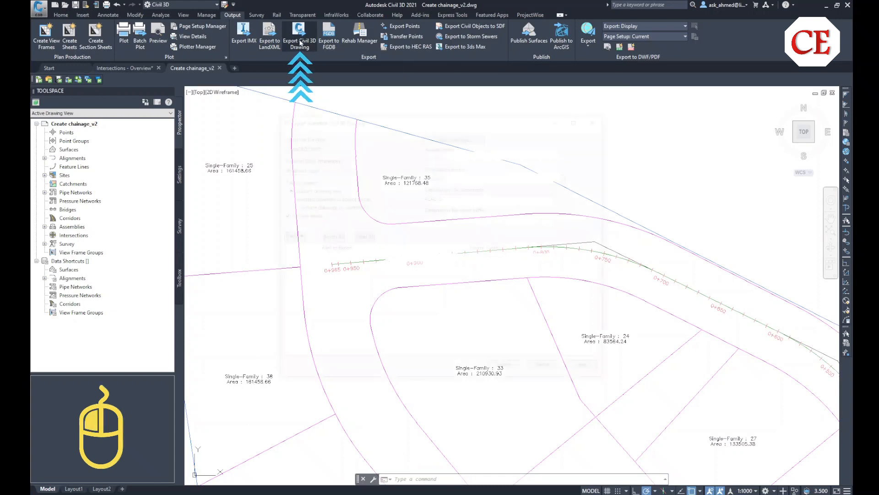
# Set the Chainage folder as the Civil 3D drawing export destination.
pyautogui.click(299, 33)
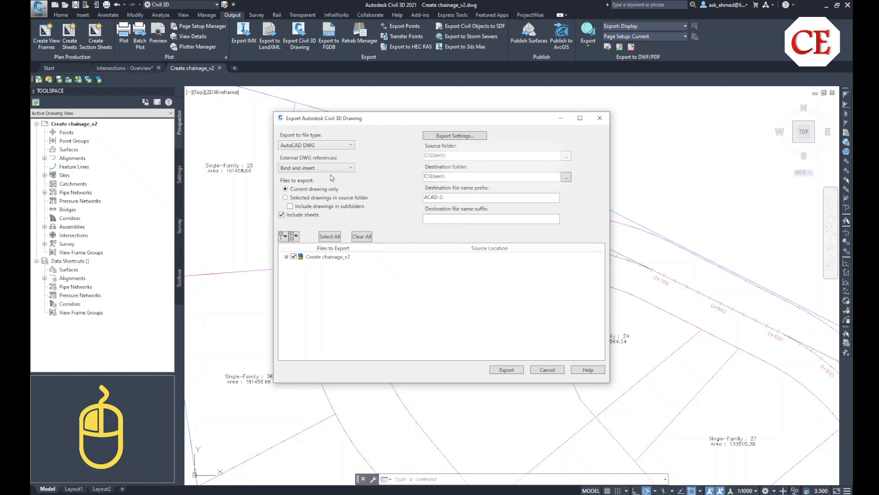
pyautogui.moveTo(447, 165)
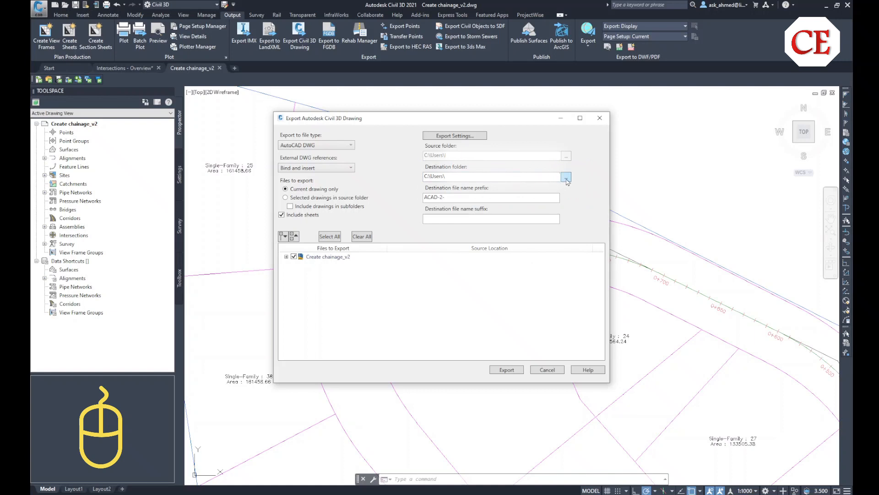
pyautogui.click(566, 177)
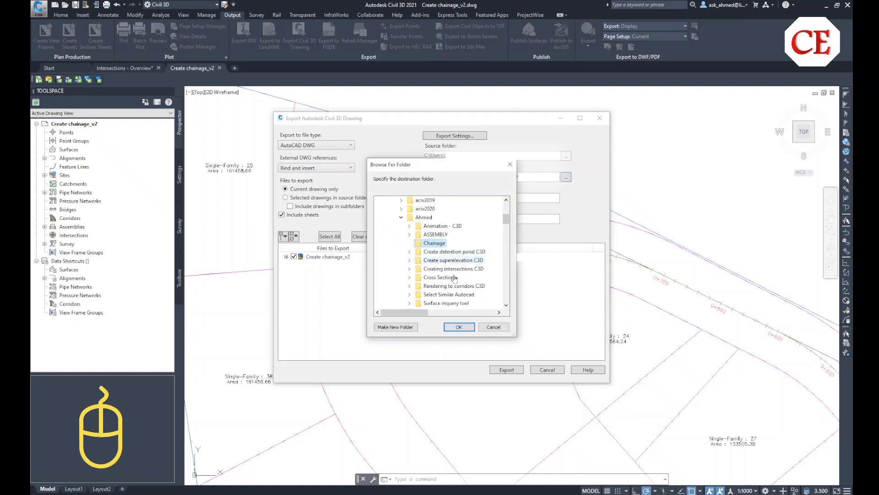
pyautogui.moveTo(459, 326)
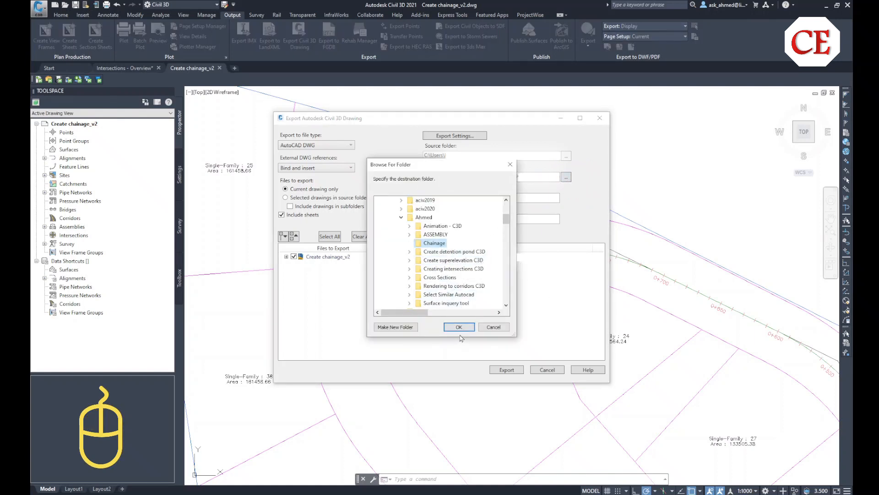
pyautogui.scroll(-3)
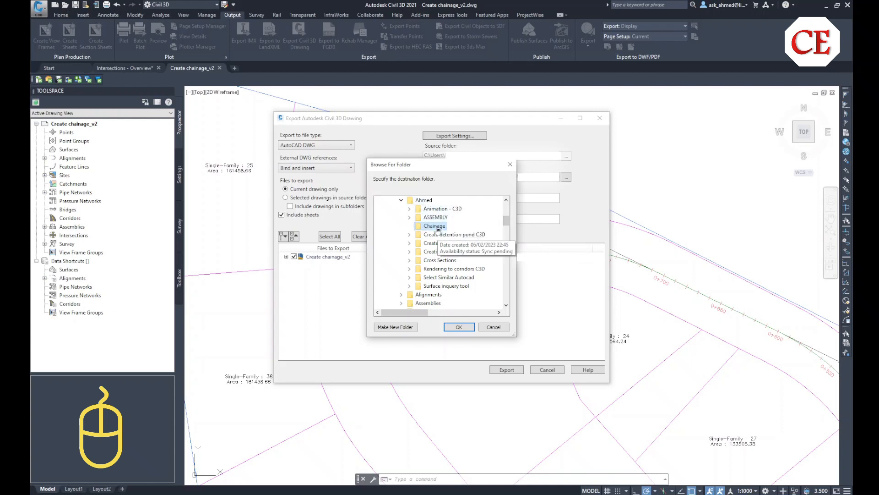
pyautogui.click(458, 326)
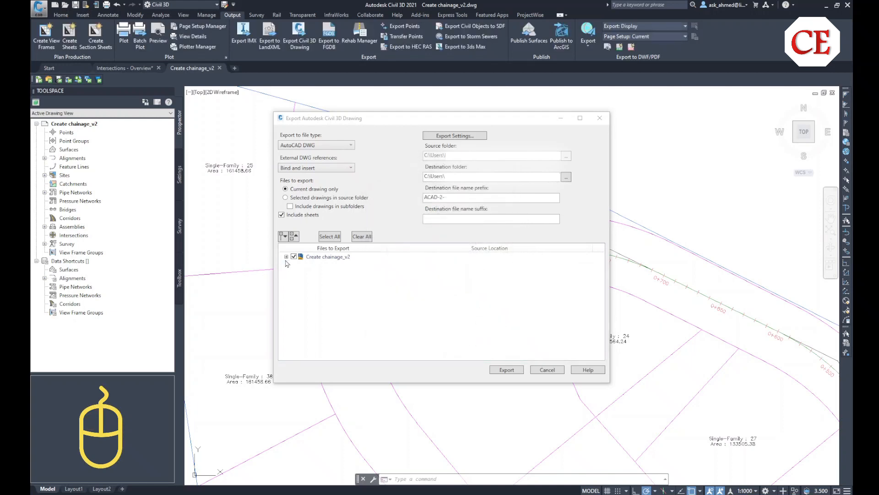
# Export only the Model space of Create chainage_v2, excluding Layout1 and Layout2.
pyautogui.click(327, 256)
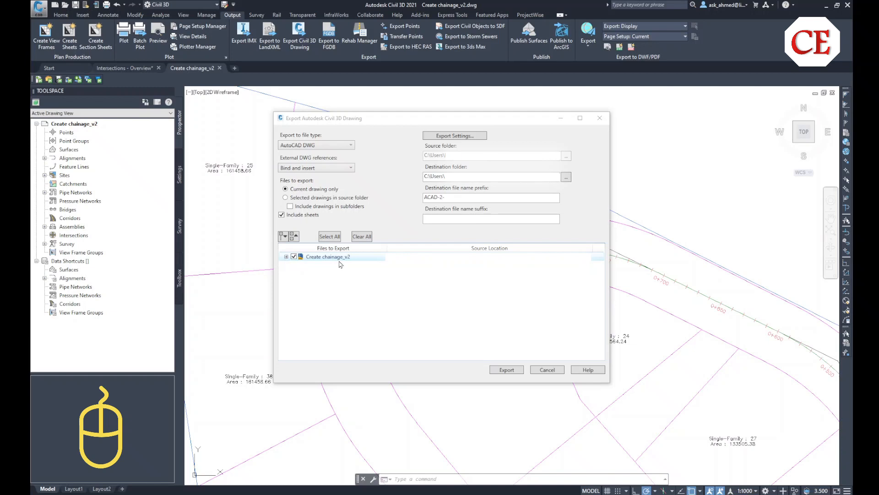
pyautogui.click(286, 256)
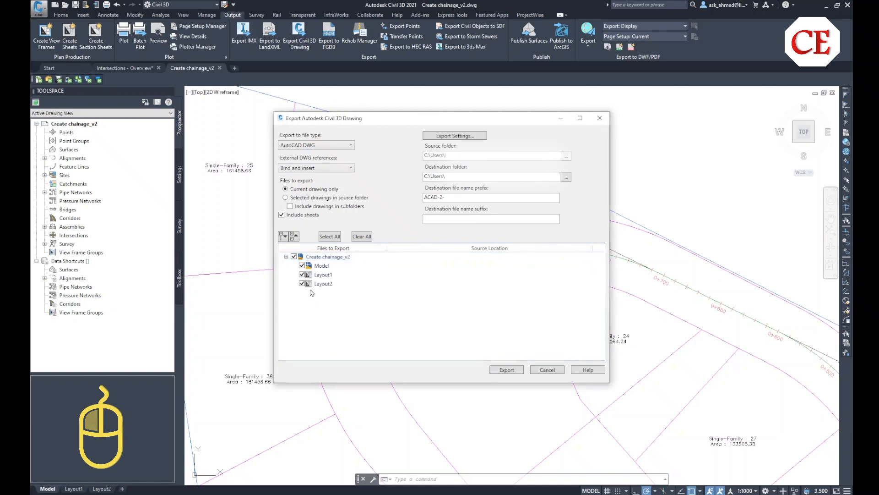
pyautogui.moveTo(189, 460)
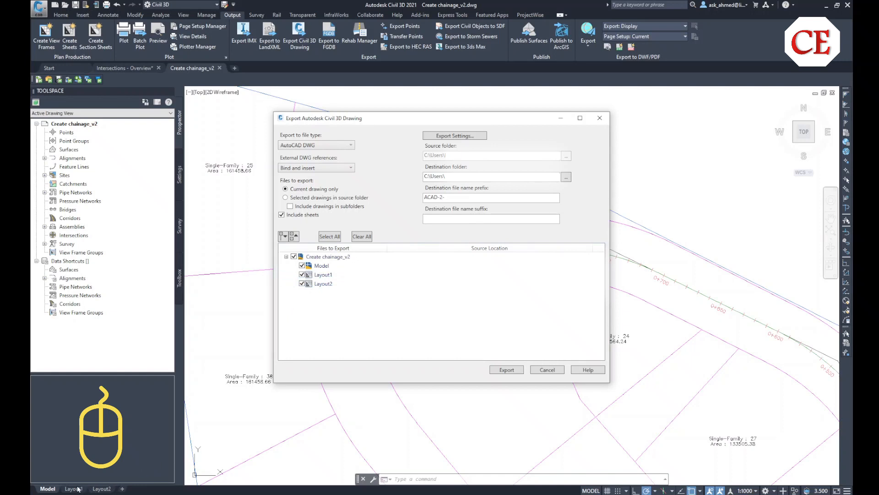
pyautogui.click(324, 274)
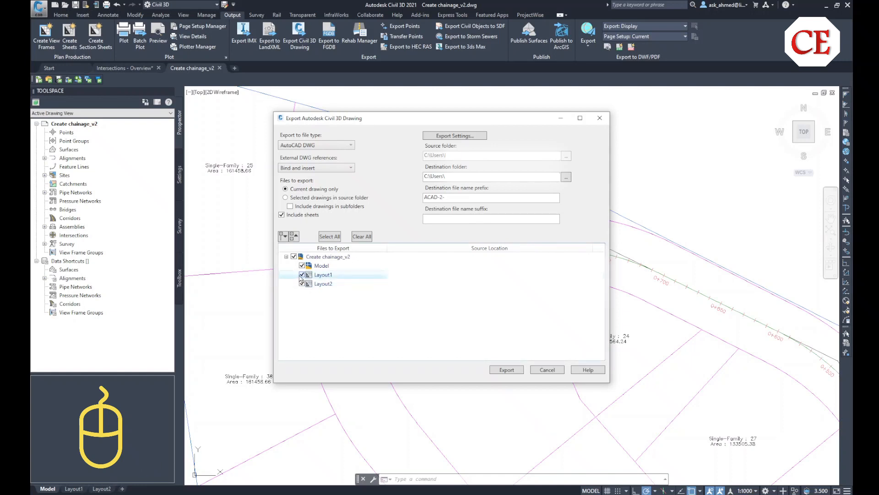
pyautogui.click(302, 275)
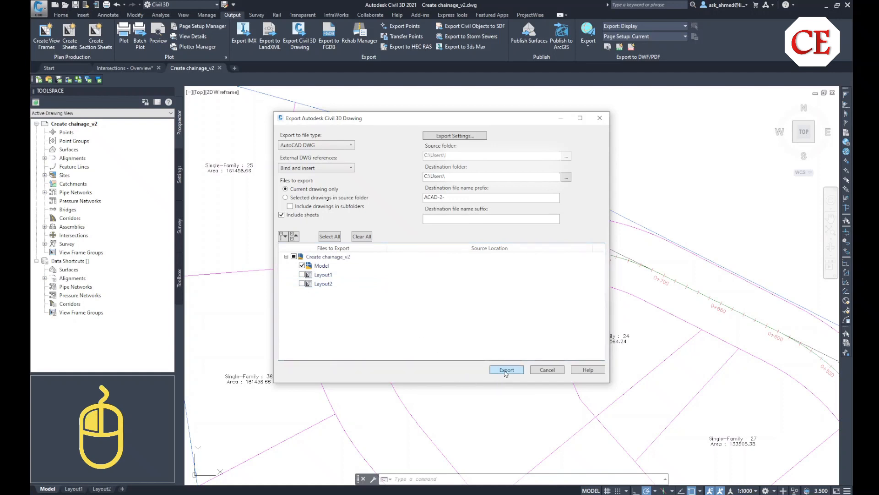
pyautogui.click(505, 372)
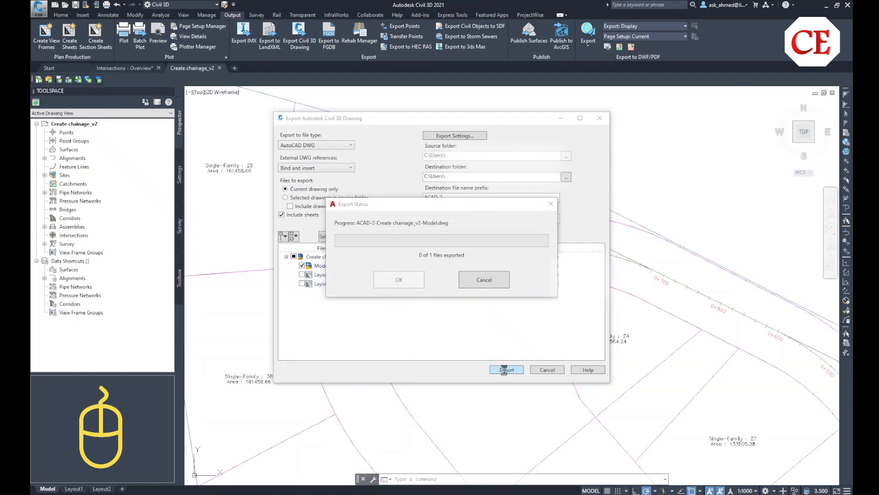
# Dismiss the export report after ACAD-2-Create chainage_v2-Model.dwg finishes exporting.
pyautogui.click(505, 369)
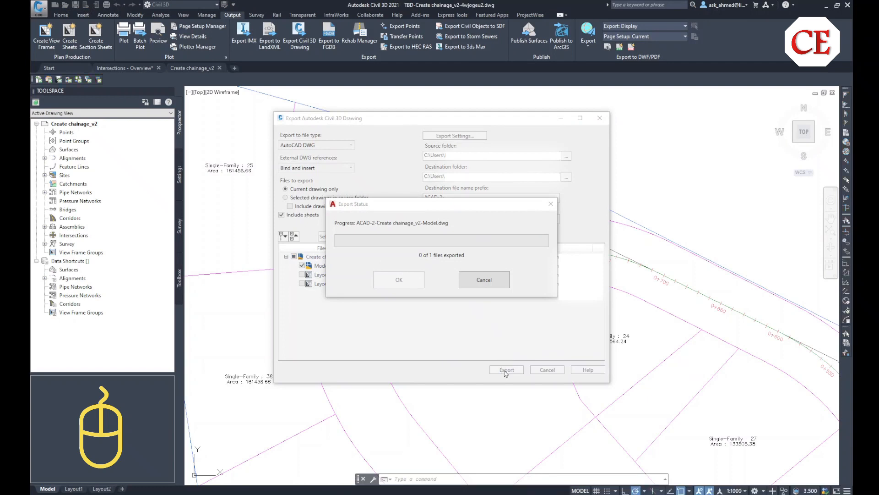
pyautogui.moveTo(431, 295)
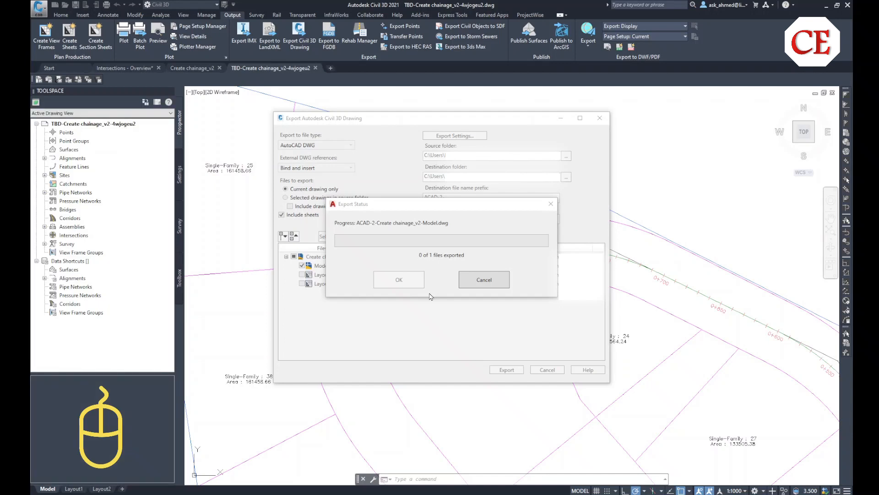
pyautogui.moveTo(424, 262)
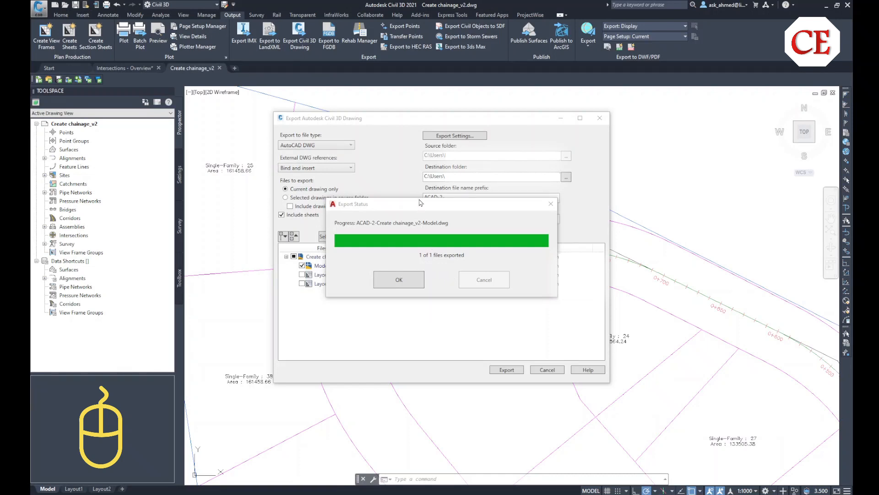
pyautogui.moveTo(399, 280)
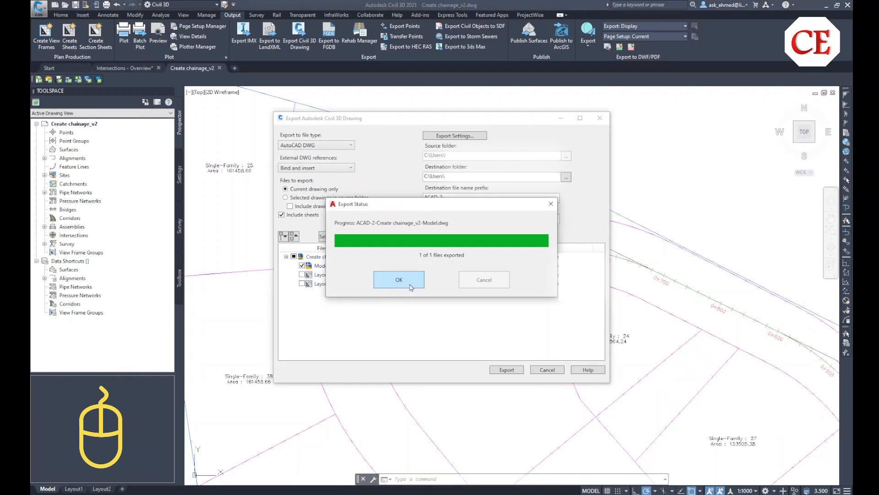
pyautogui.click(398, 279)
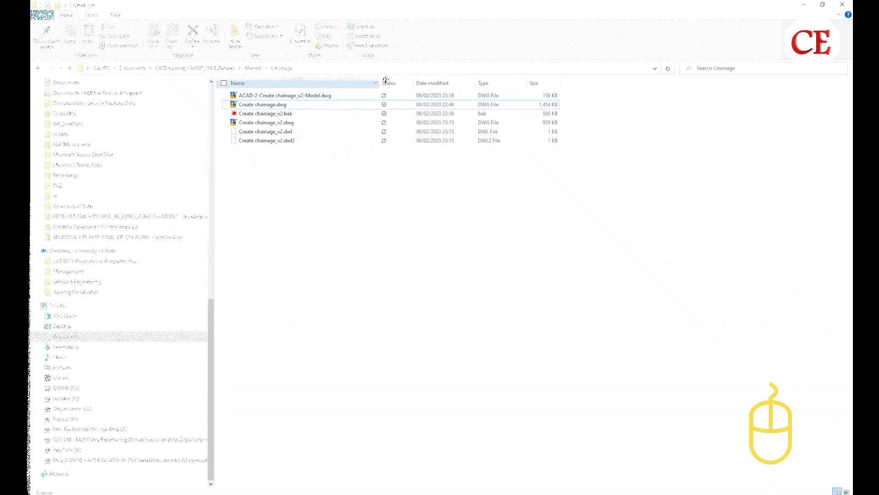
# Open ACAD-2-Create chainage_v2-Model.dwg from the Chainage folder in Civil 3D.
pyautogui.click(262, 105)
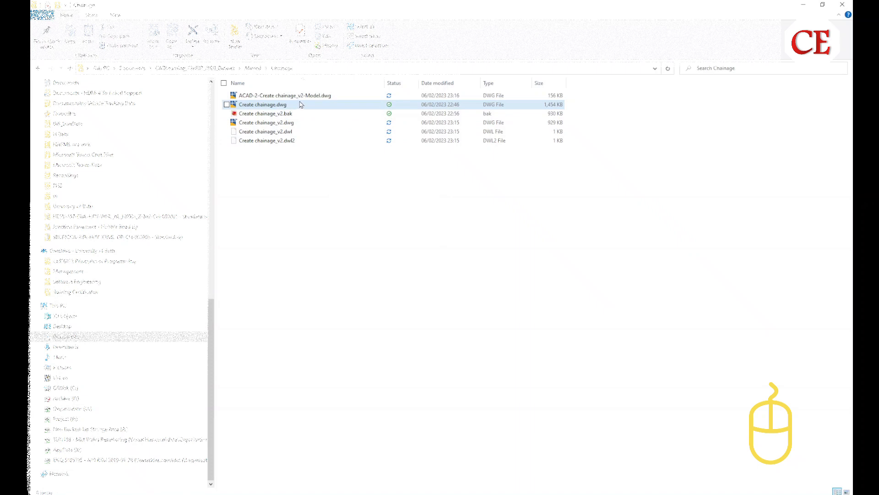
pyautogui.moveTo(306, 96)
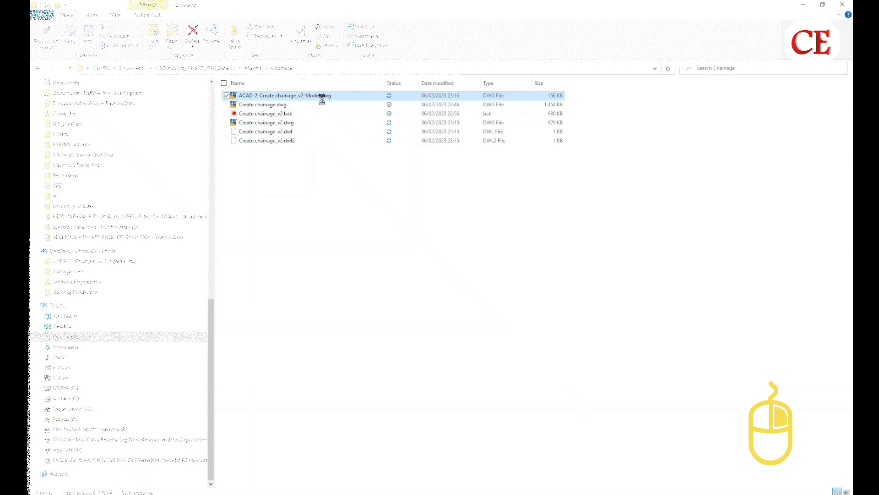
pyautogui.rightClick(305, 95)
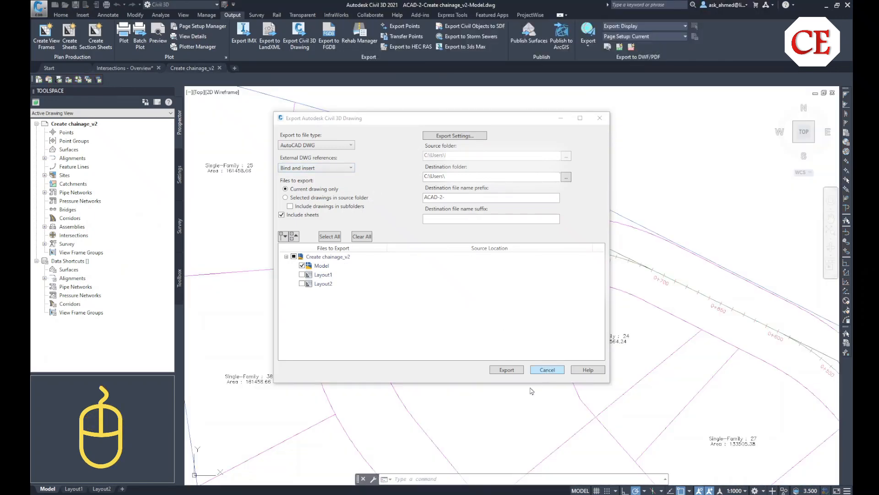
# Cancel the export dialog and inspect the exported drawing's chainage labels from 0+000.
pyautogui.click(505, 369)
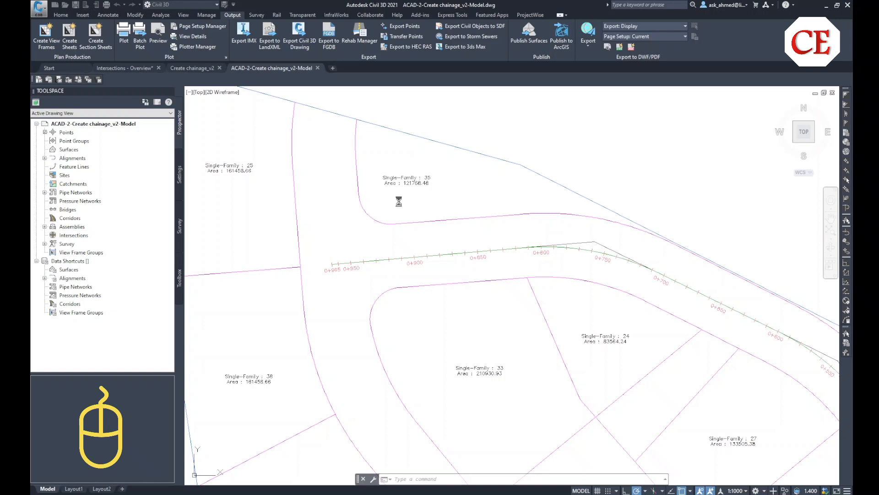
pyautogui.moveTo(336, 142)
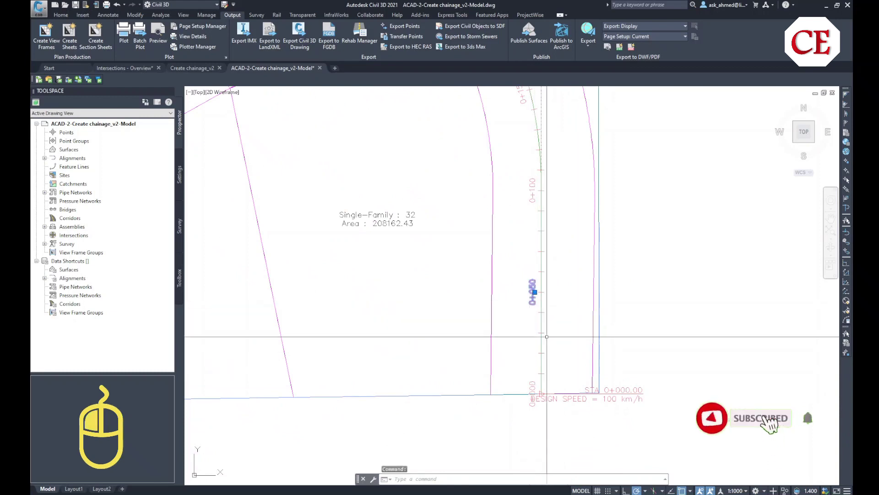
pyautogui.moveTo(536, 272)
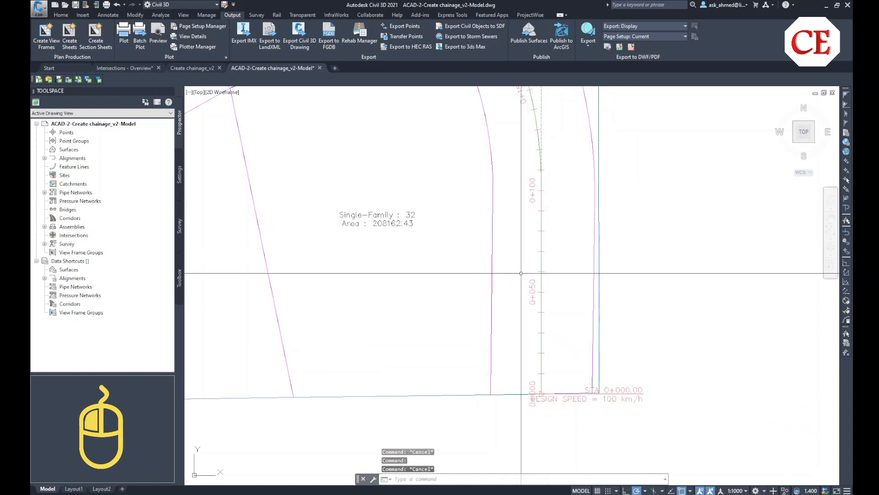
pyautogui.scroll(-3)
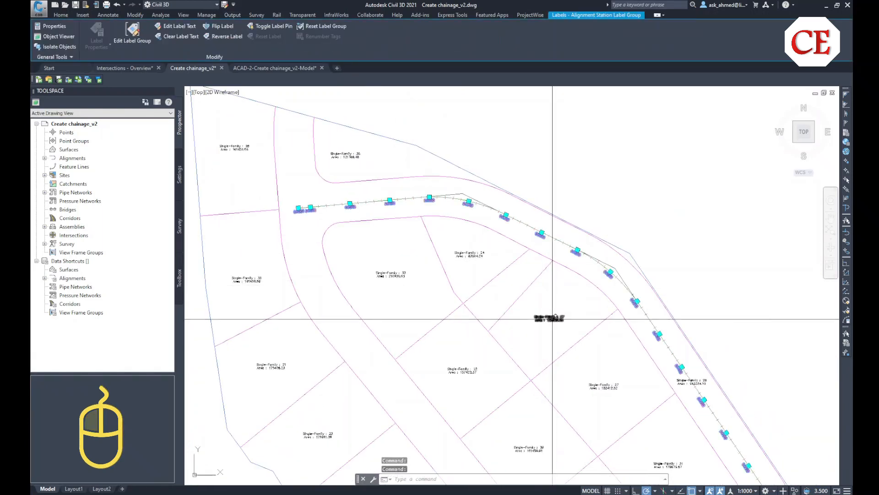
pyautogui.moveTo(573, 300)
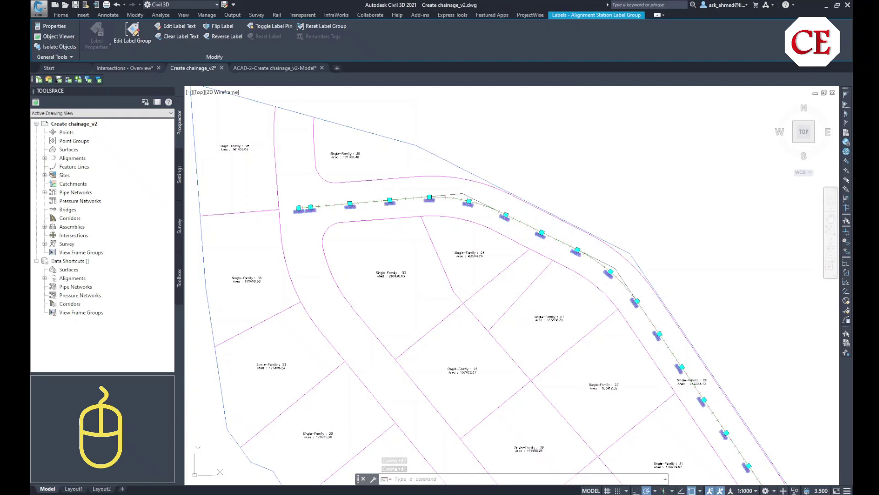
pyautogui.click(272, 68)
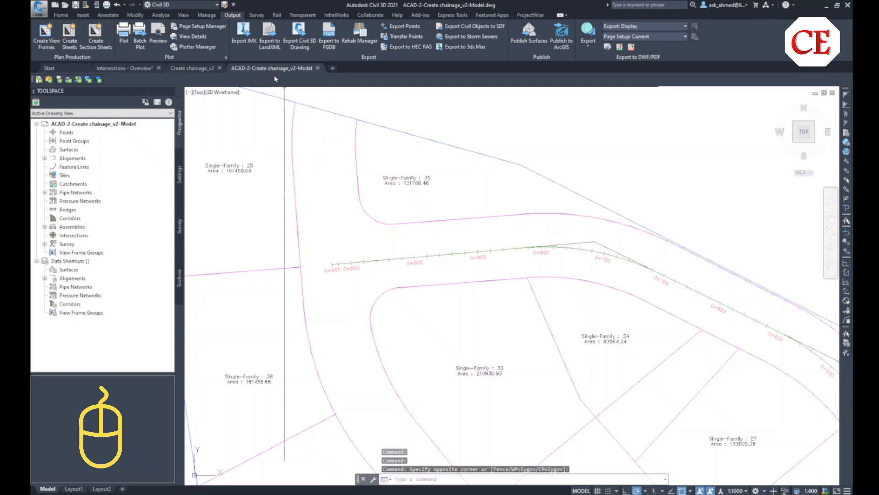
pyautogui.click(101, 426)
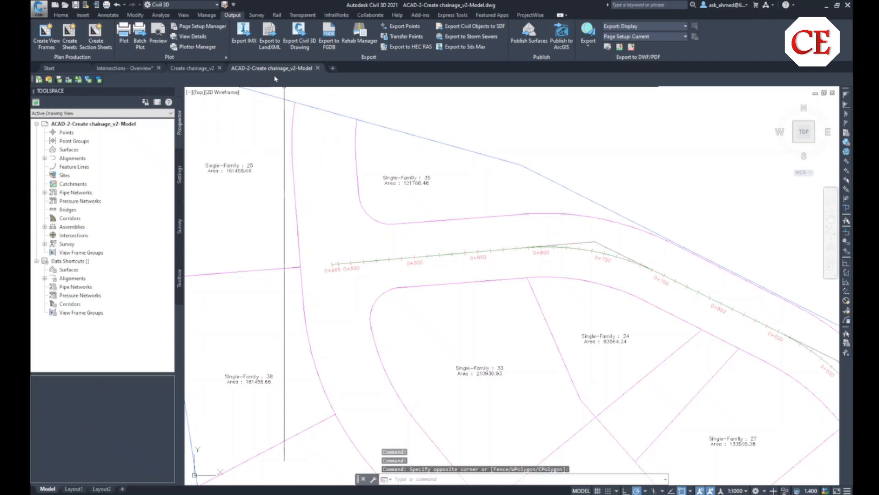